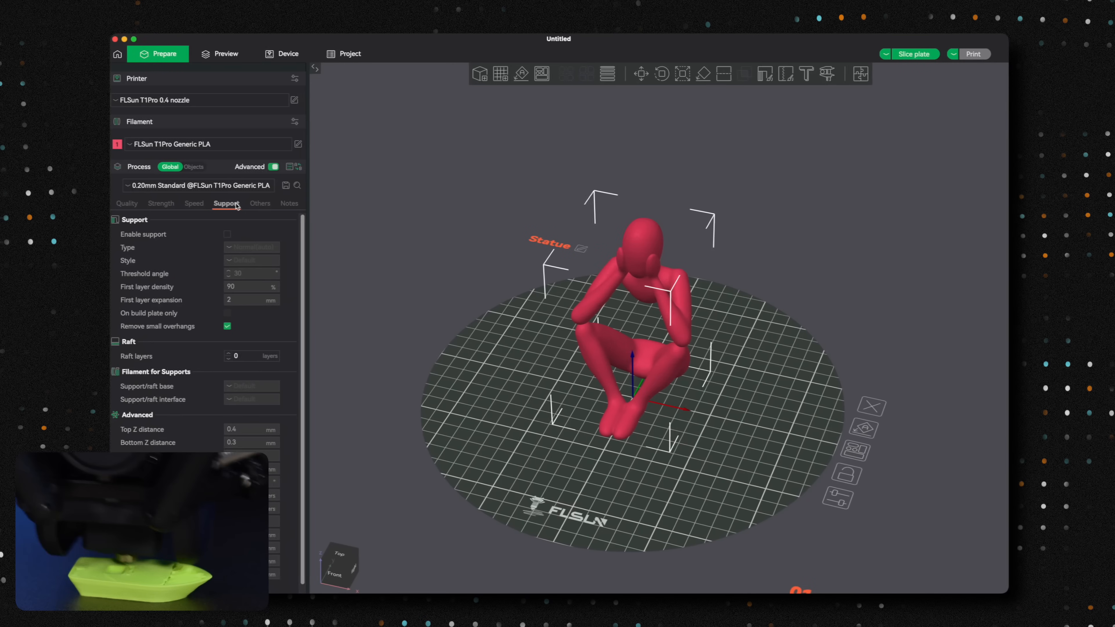
- Enable Tree(auto) supports for the Statue, grown from the build plate only
{"action": "left_click", "coordinate": [227, 234]}
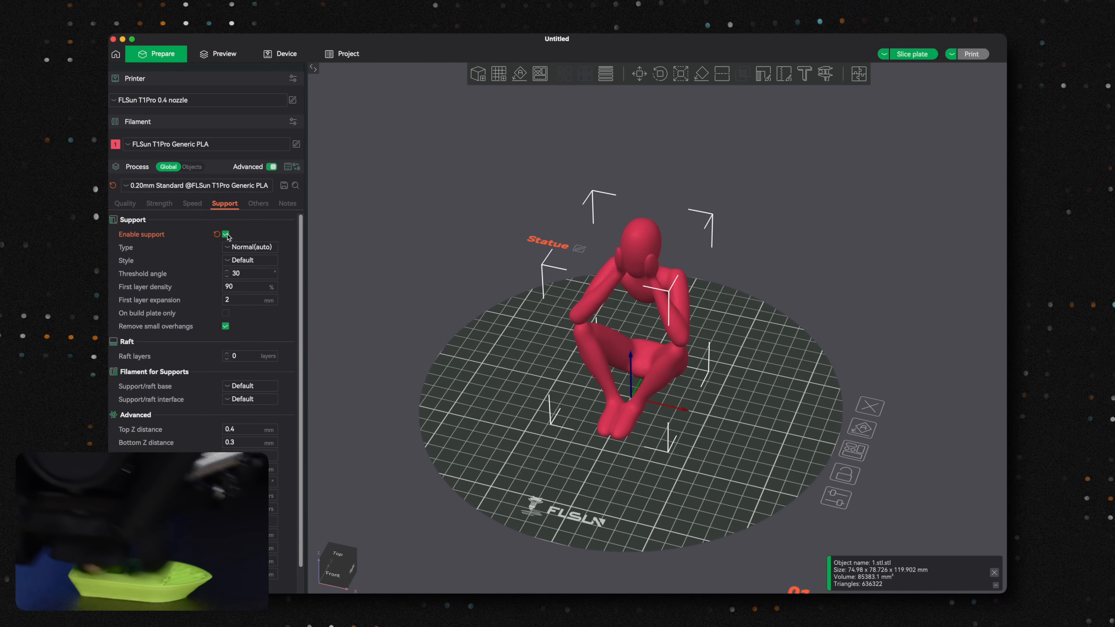
{"action": "left_click", "coordinate": [249, 247]}
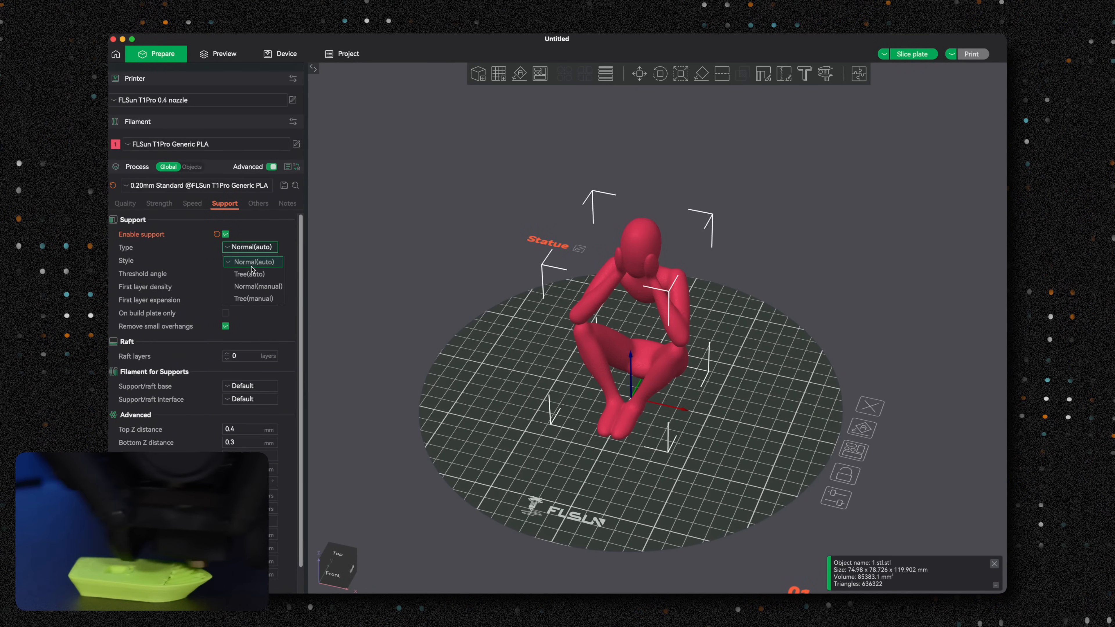
{"action": "left_click", "coordinate": [249, 274]}
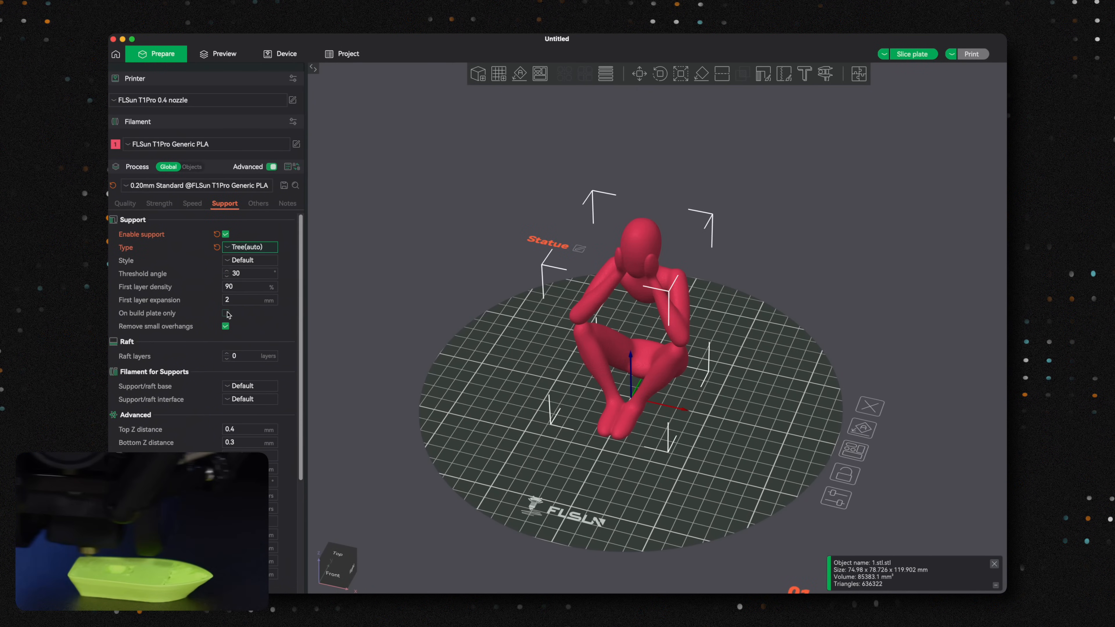
{"action": "left_click", "coordinate": [225, 313]}
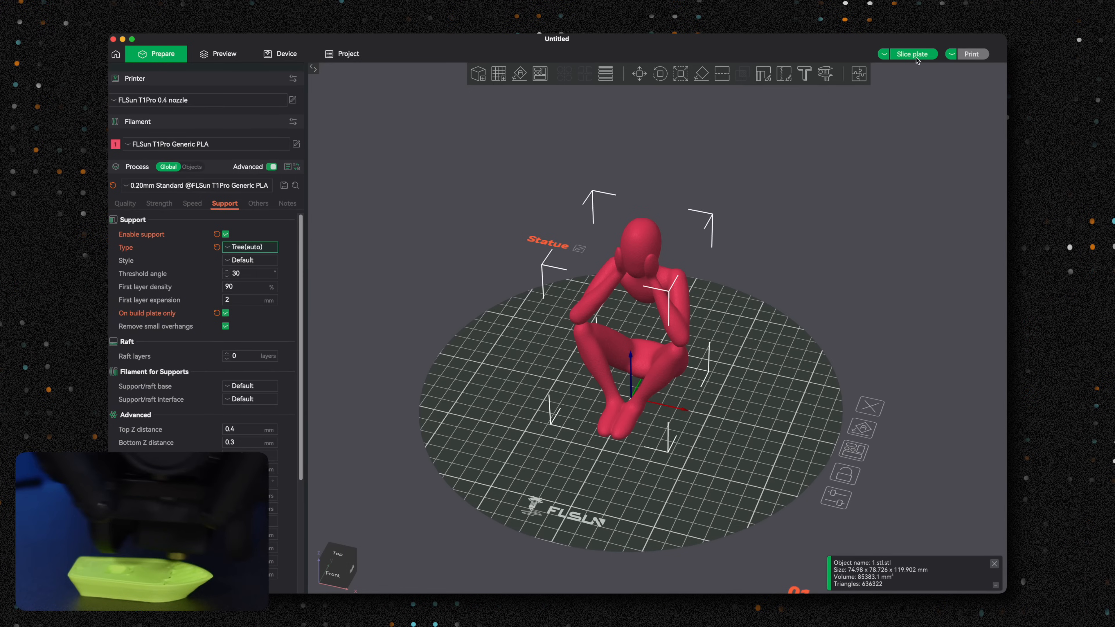
- Slice the Statue and upload 1.stl_PLA_1h27m.gcode to FLSUNT1 to start printing
{"action": "left_click", "coordinate": [914, 54]}
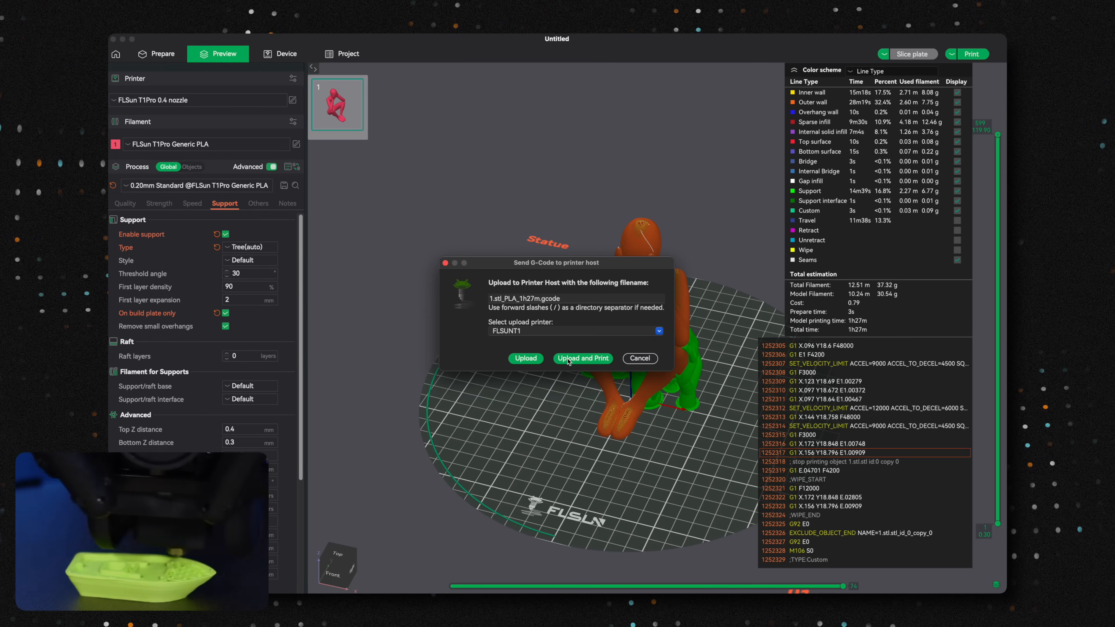
{"action": "left_click", "coordinate": [583, 358]}
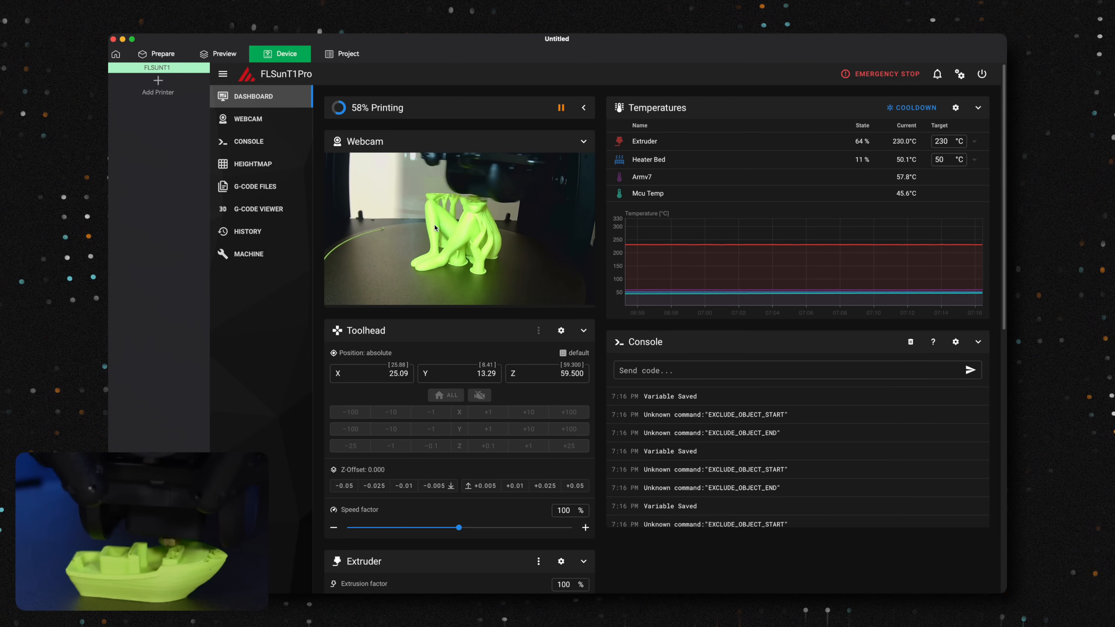
- Watch the print in the full webcam view, then list the printer's G-code files
{"action": "left_click", "coordinate": [248, 119]}
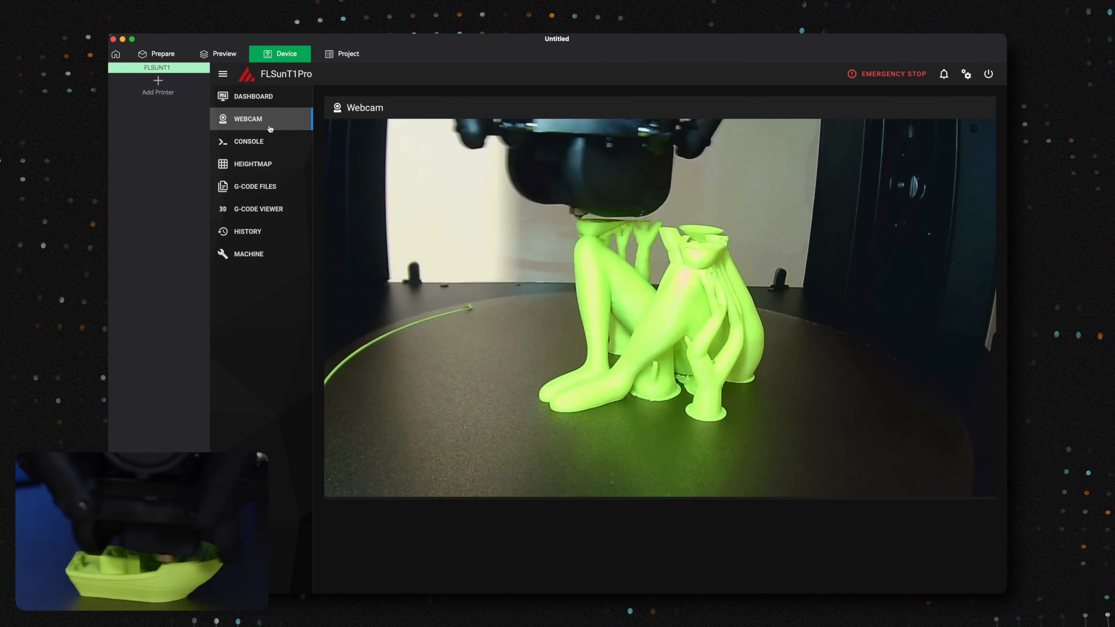
{"action": "left_click", "coordinate": [255, 187]}
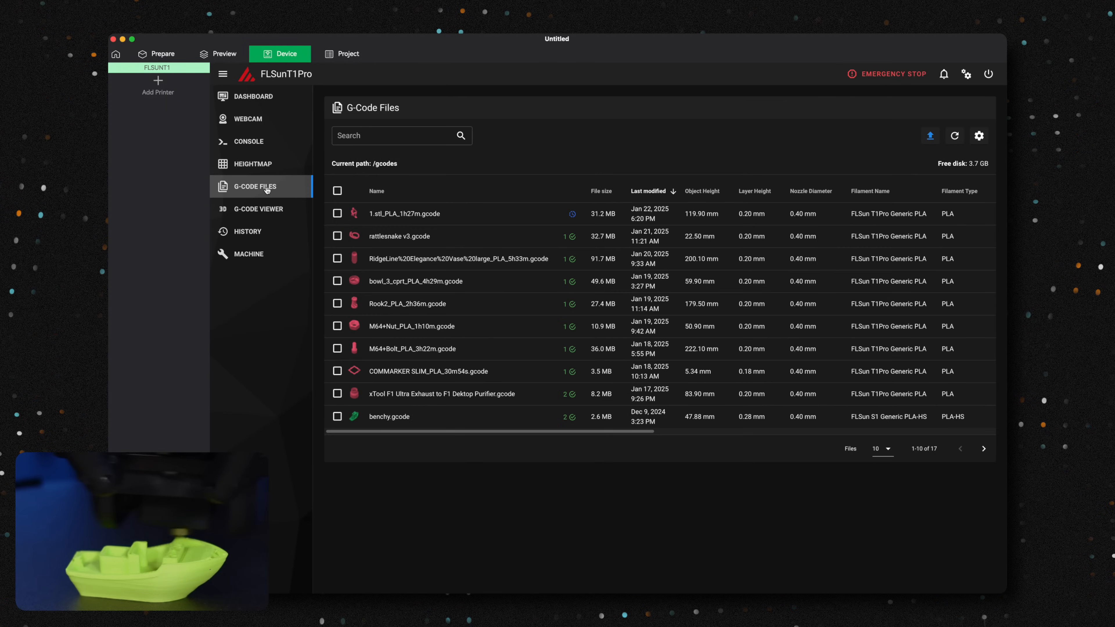
{"action": "mouse_move", "coordinate": [264, 206]}
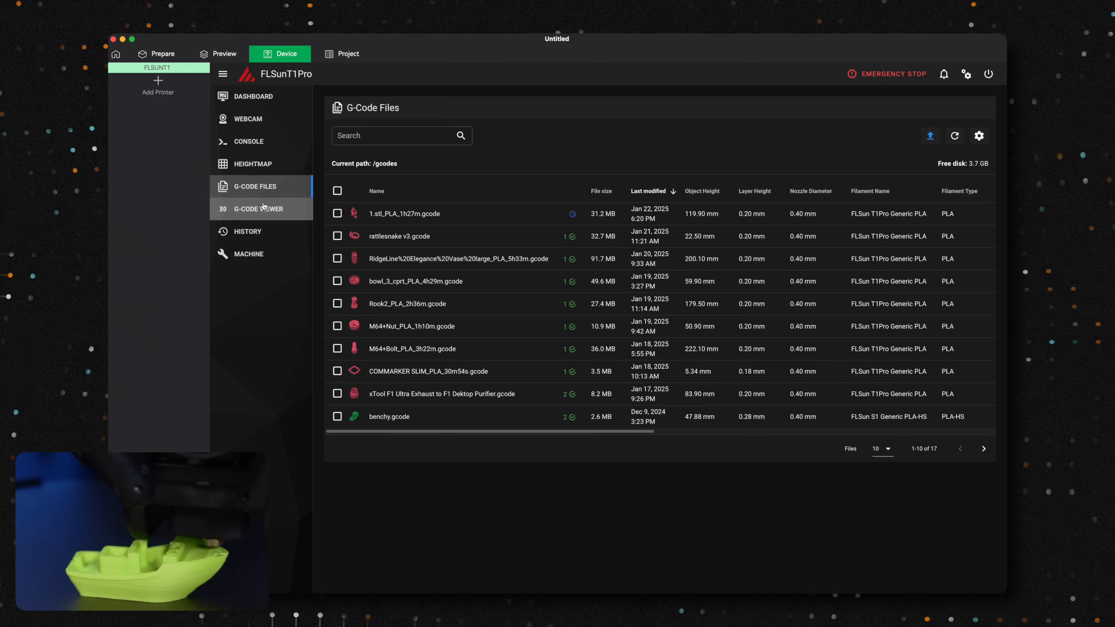
- Review the G-code viewer, history and machine pages, then return to the dashboard at 59%
{"action": "left_click", "coordinate": [259, 208]}
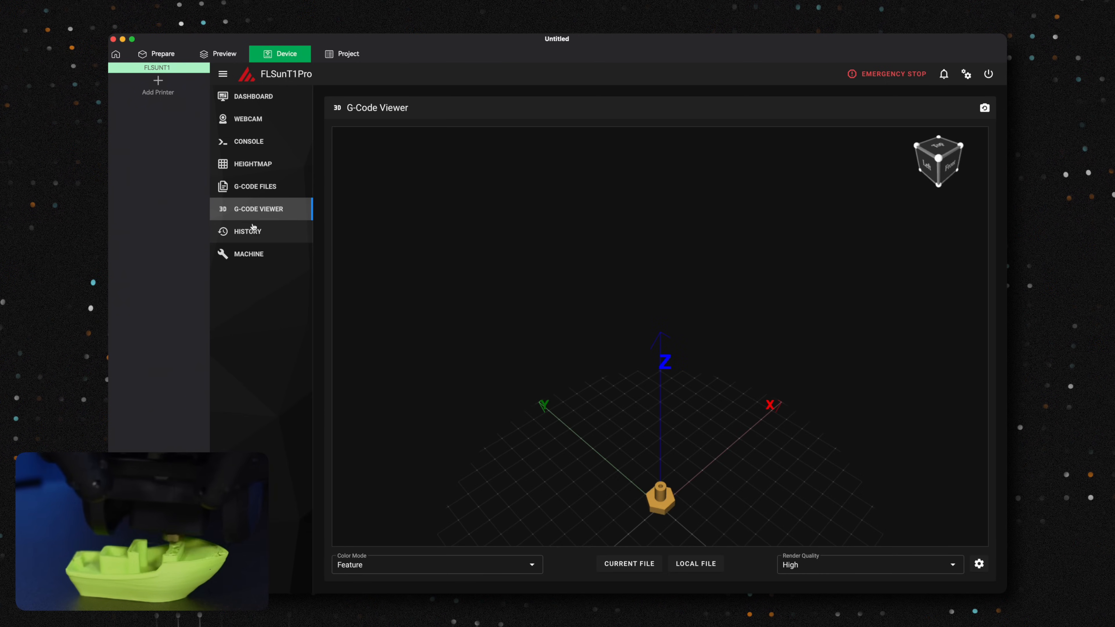
{"action": "left_click", "coordinate": [253, 231]}
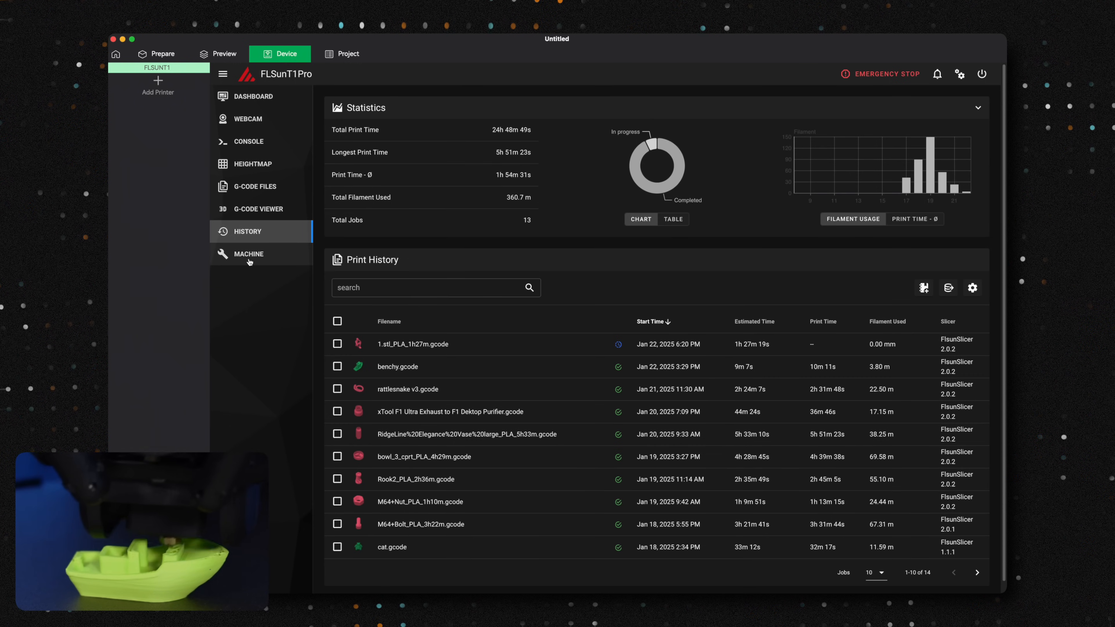
{"action": "left_click", "coordinate": [249, 254]}
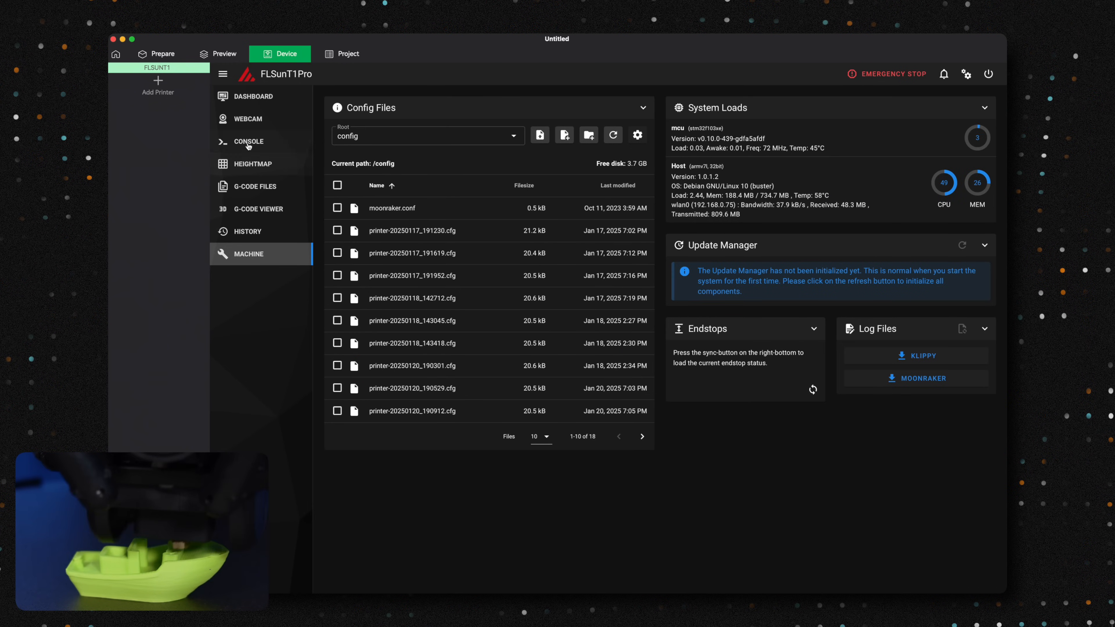
{"action": "left_click", "coordinate": [254, 96]}
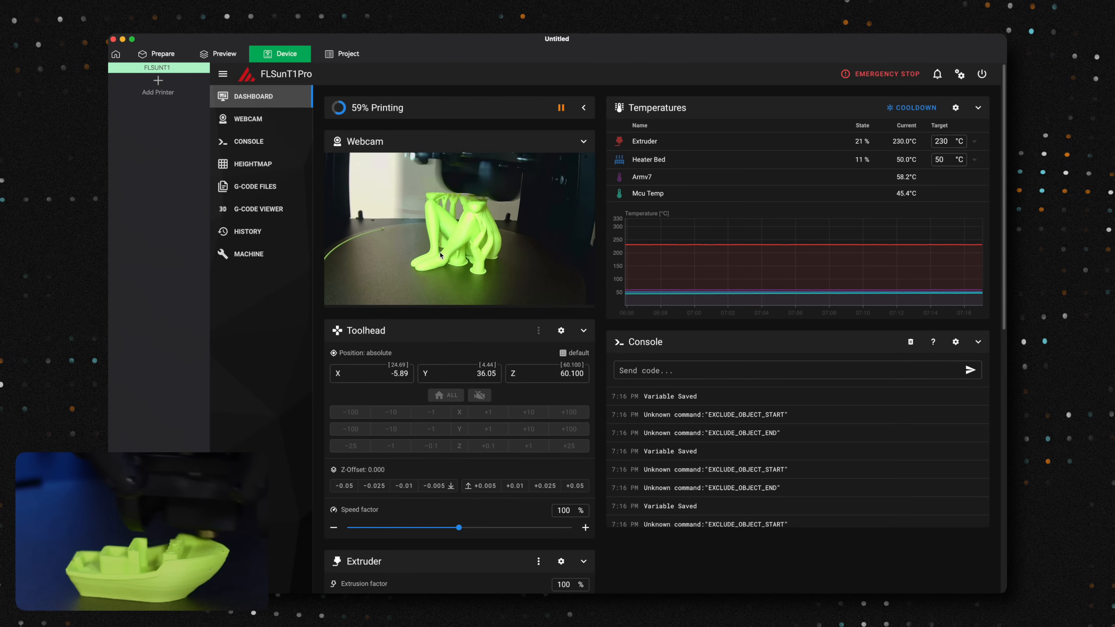
{"action": "scroll", "scroll_direction": "down", "scroll_amount": 3}
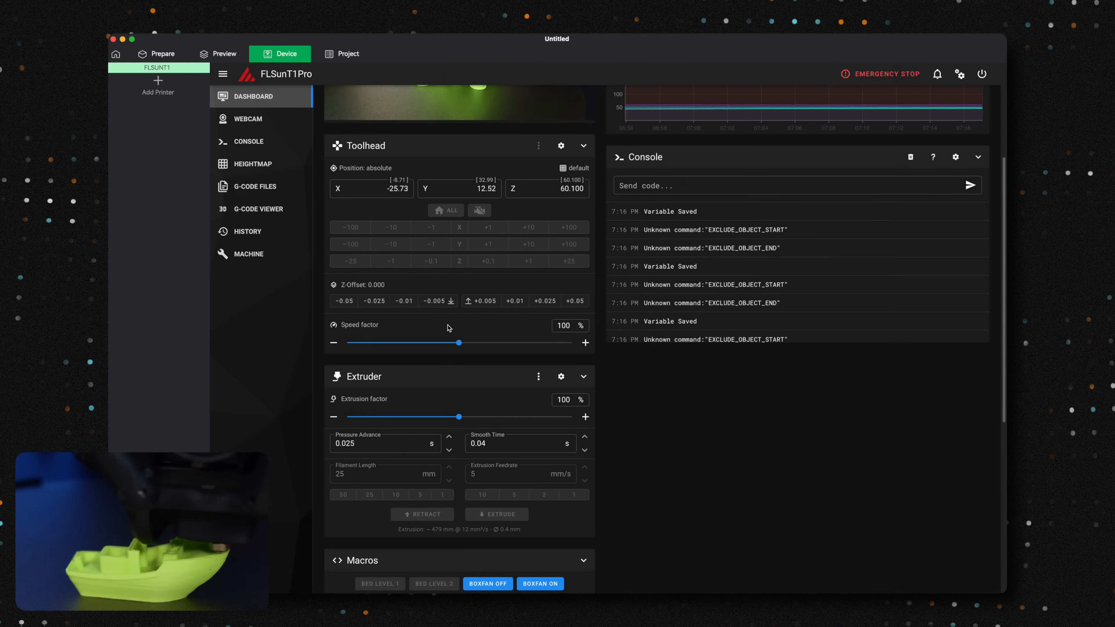
{"action": "scroll", "scroll_direction": "down", "scroll_amount": 3}
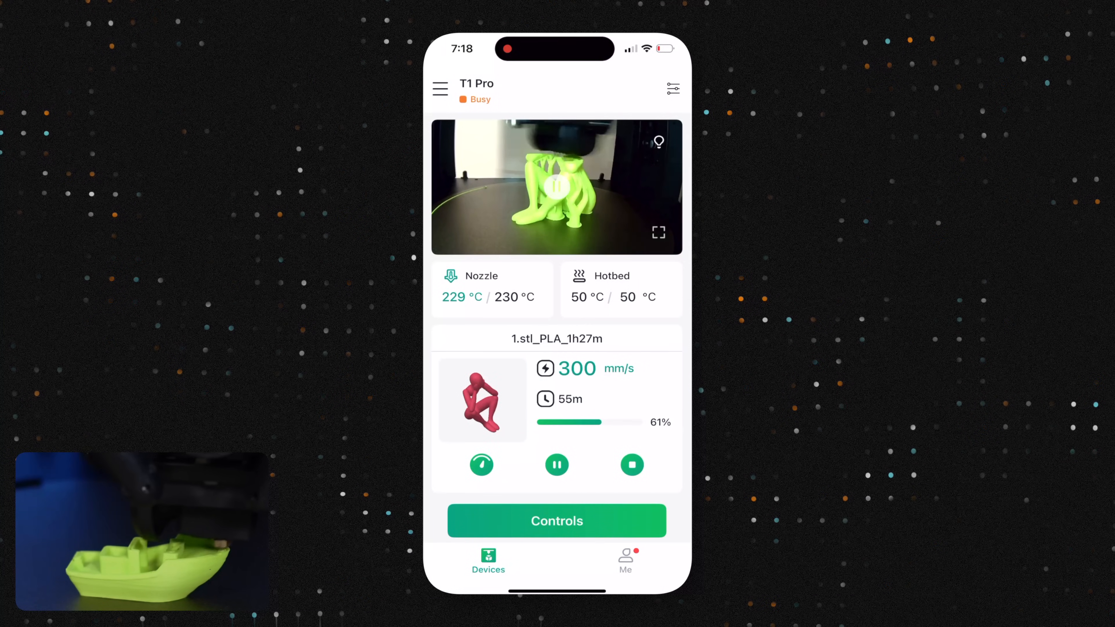
- Check the T1 Pro's settings page and device list in FLSun World, returning to print status
{"action": "left_click", "coordinate": [672, 89]}
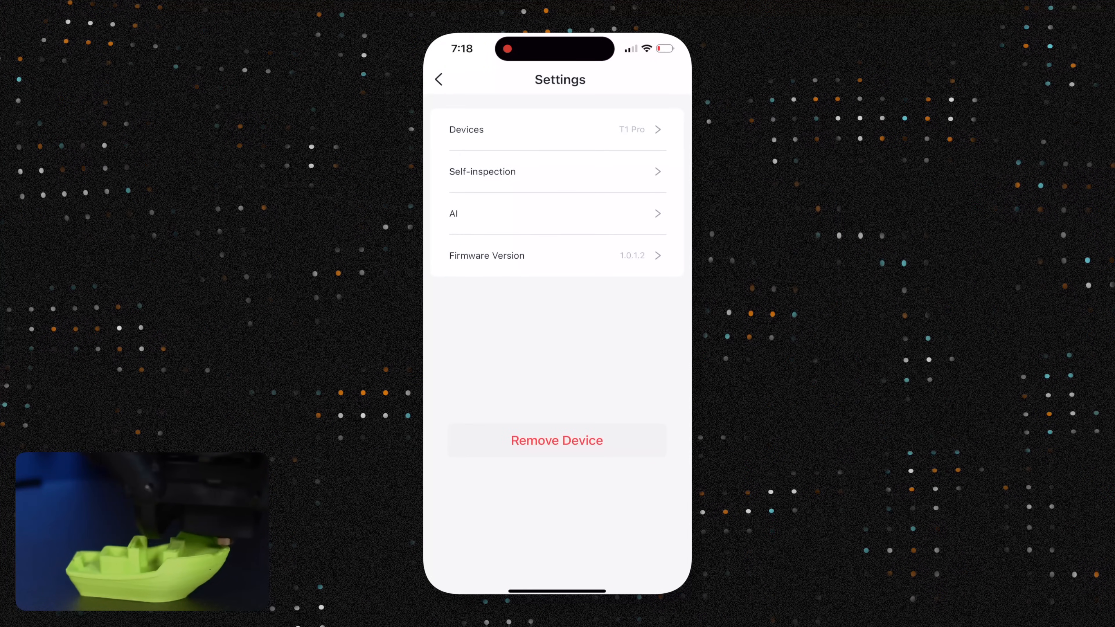
{"action": "left_click", "coordinate": [438, 79]}
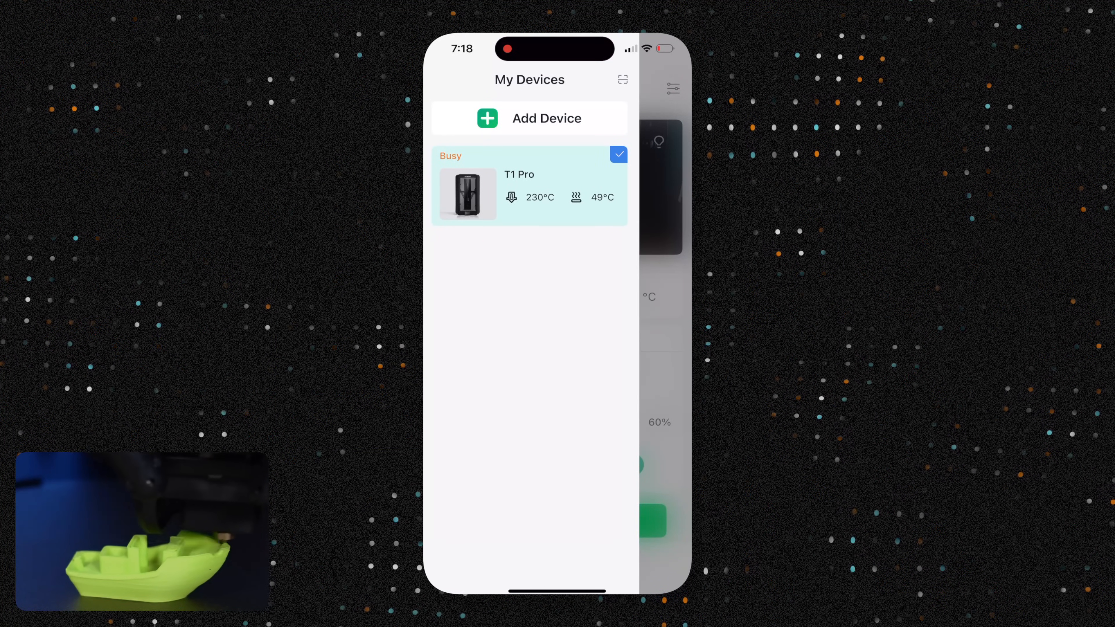
{"action": "left_click", "coordinate": [519, 193]}
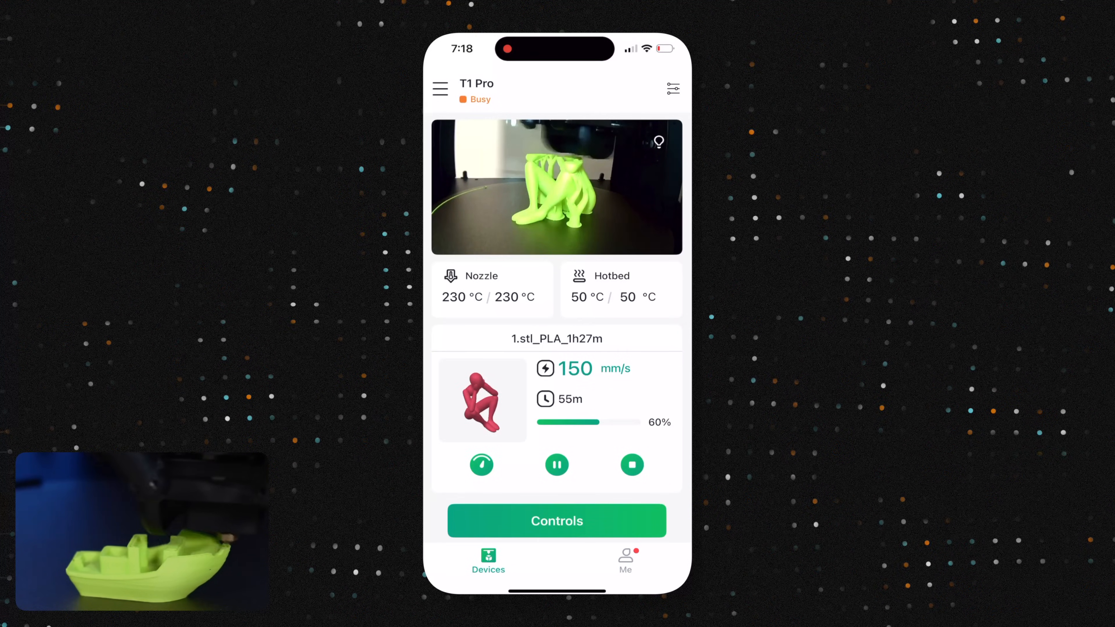
- Browse the T1 Pro's Timelapse library with its three recorded videos
{"action": "left_click", "coordinate": [557, 522]}
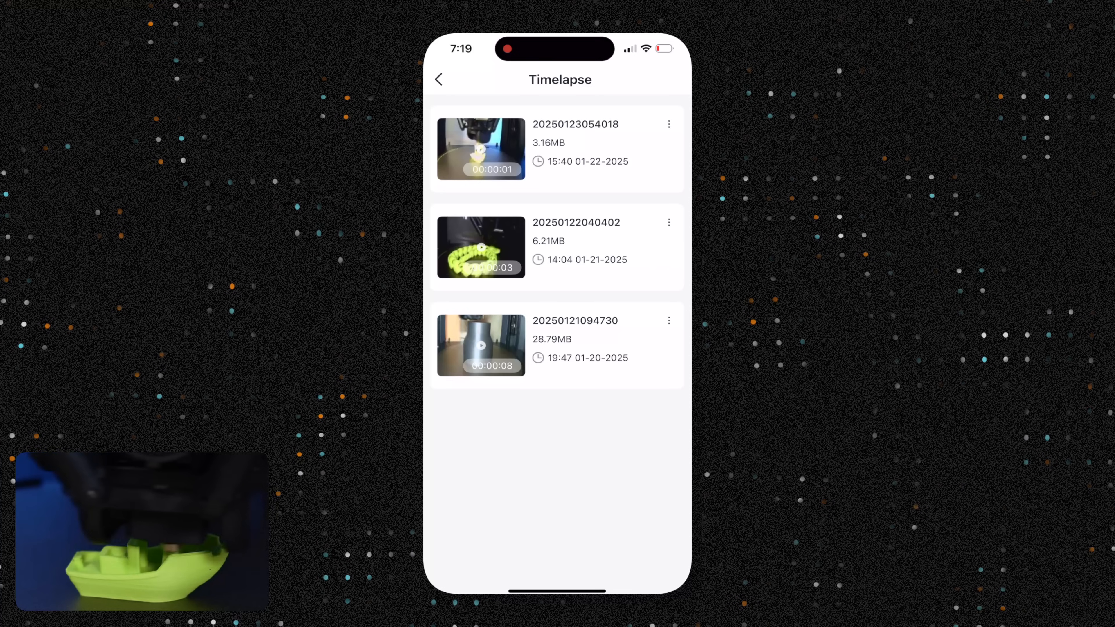
{"action": "left_click", "coordinate": [481, 248]}
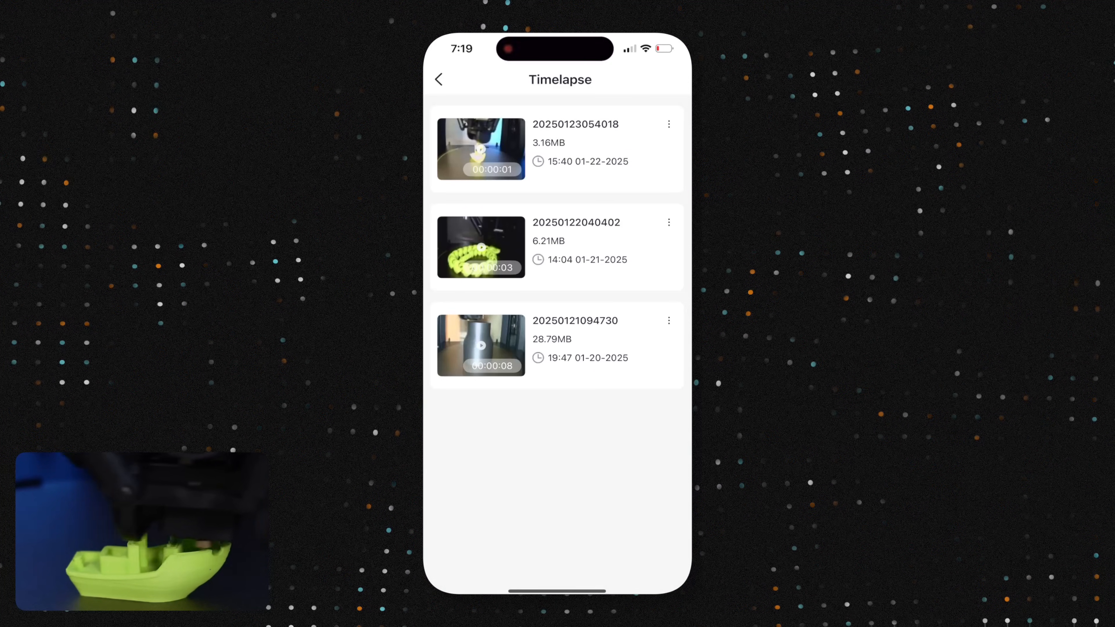
{"action": "left_click", "coordinate": [669, 124]}
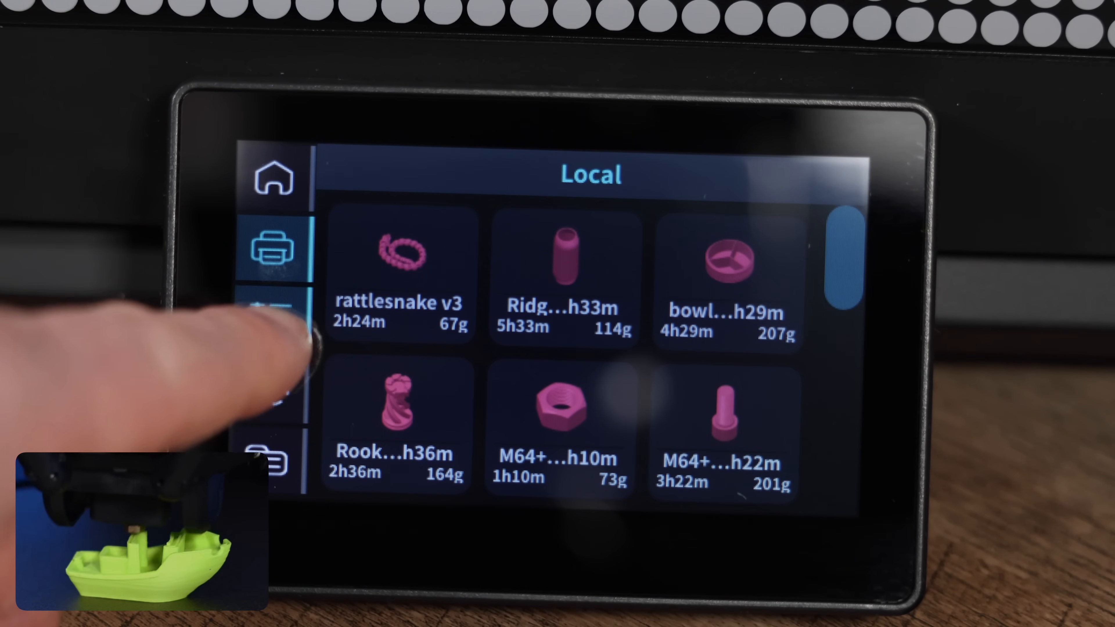
- View the touchscreen's movement and account pages, ending on Vibration compensation and Bed leveling calibration
{"action": "left_click", "coordinate": [272, 318]}
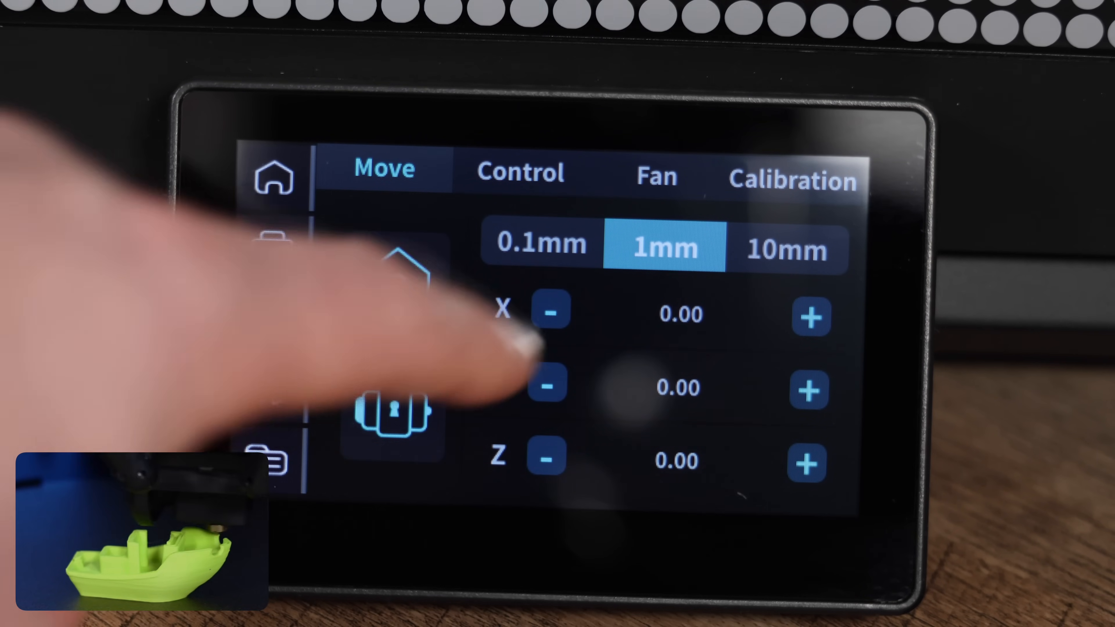
{"action": "left_click", "coordinate": [791, 182]}
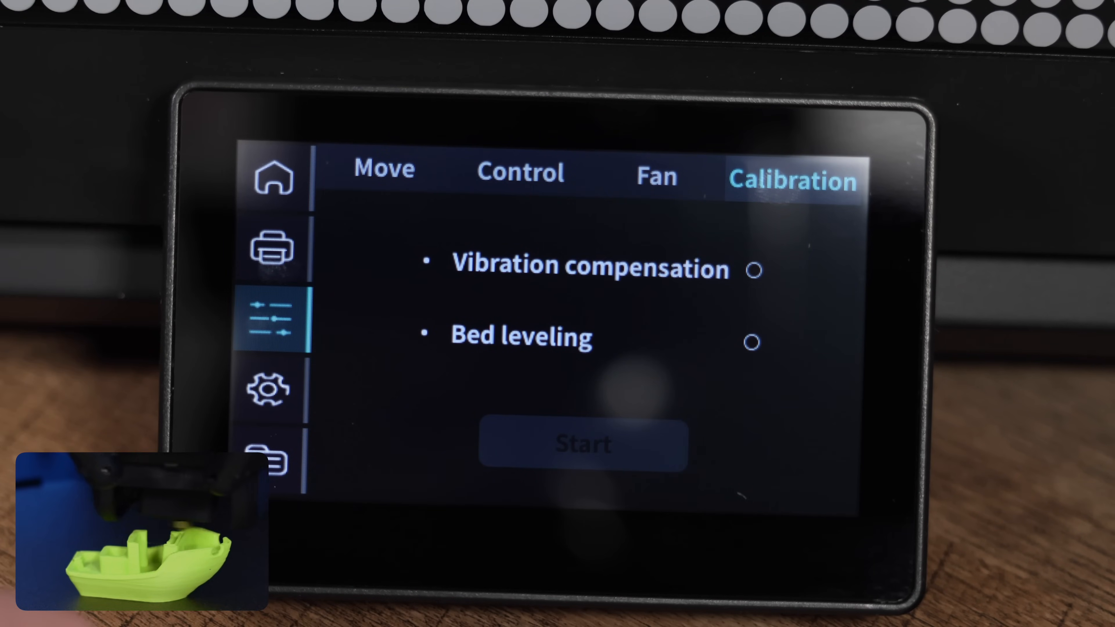
{"action": "left_click", "coordinate": [268, 389]}
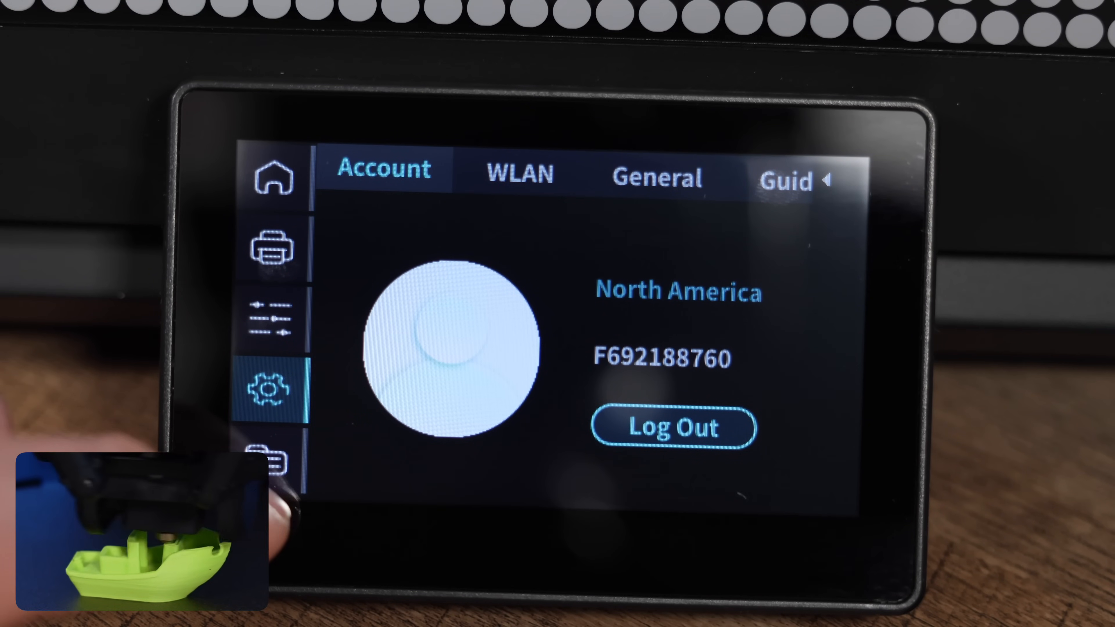
{"action": "left_click", "coordinate": [272, 320]}
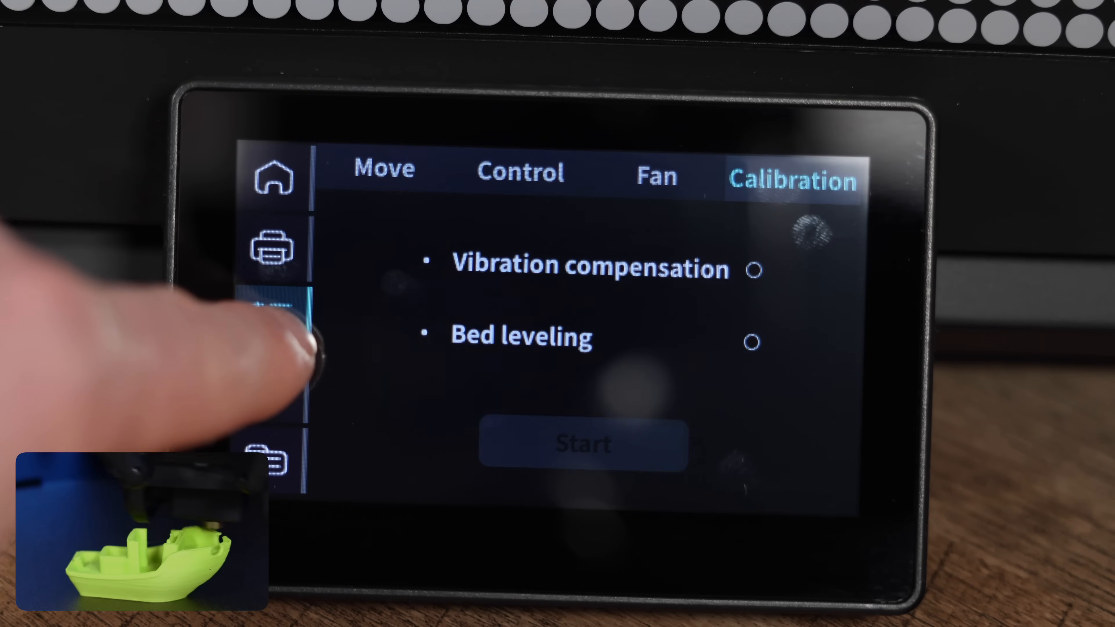